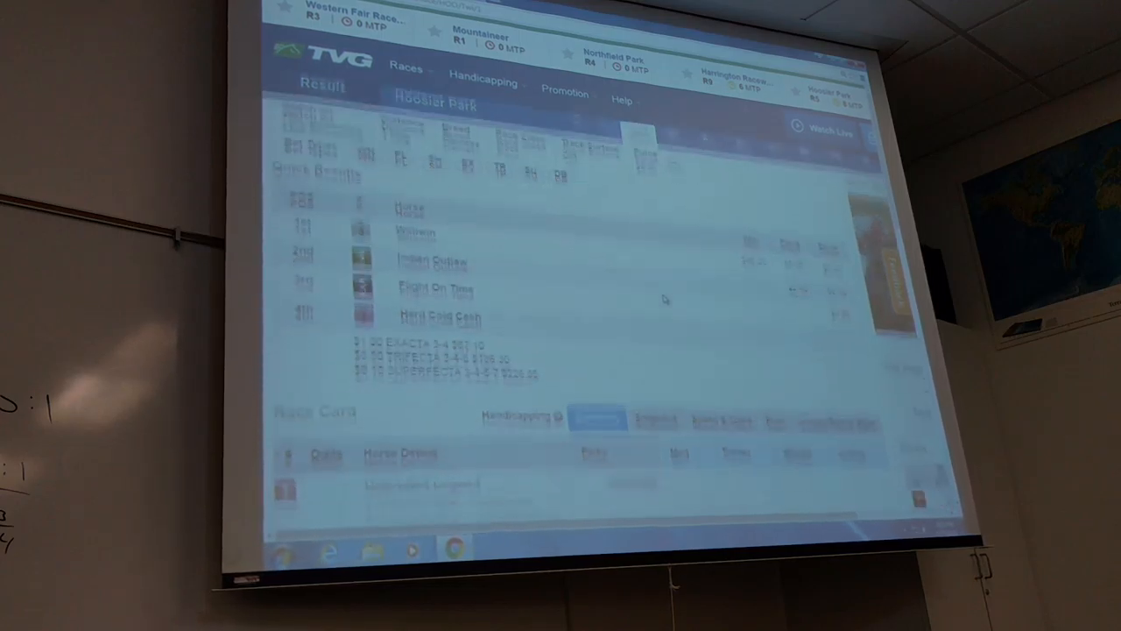
# Step: Scroll the TVG page down to the harness race card with Thirty Nine Red and Electric Gear
pyautogui.scroll(-3)
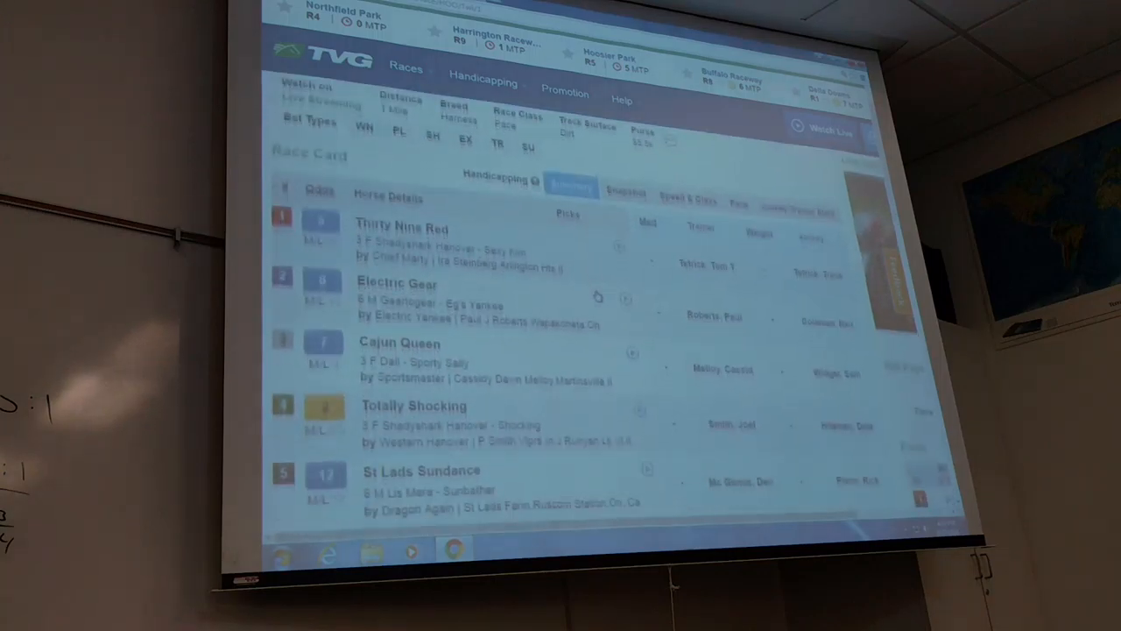
# Step: Show the Hoosier Park result and highlight the winner Chip's For All
pyautogui.scroll(-3)
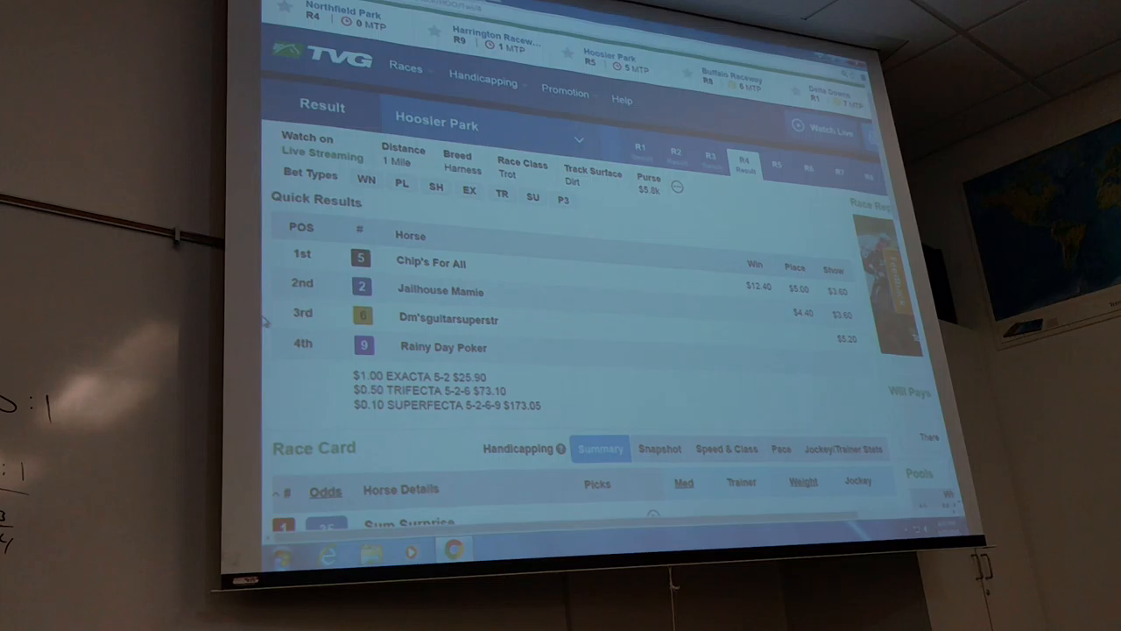
pyautogui.doubleClick(431, 263)
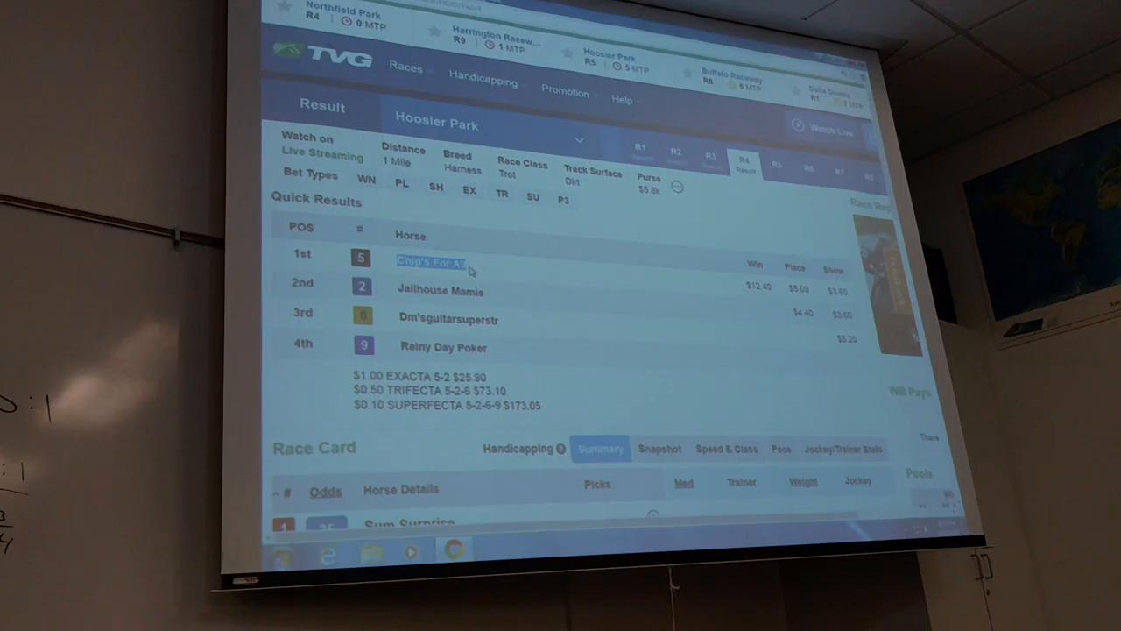
pyautogui.moveTo(431, 247)
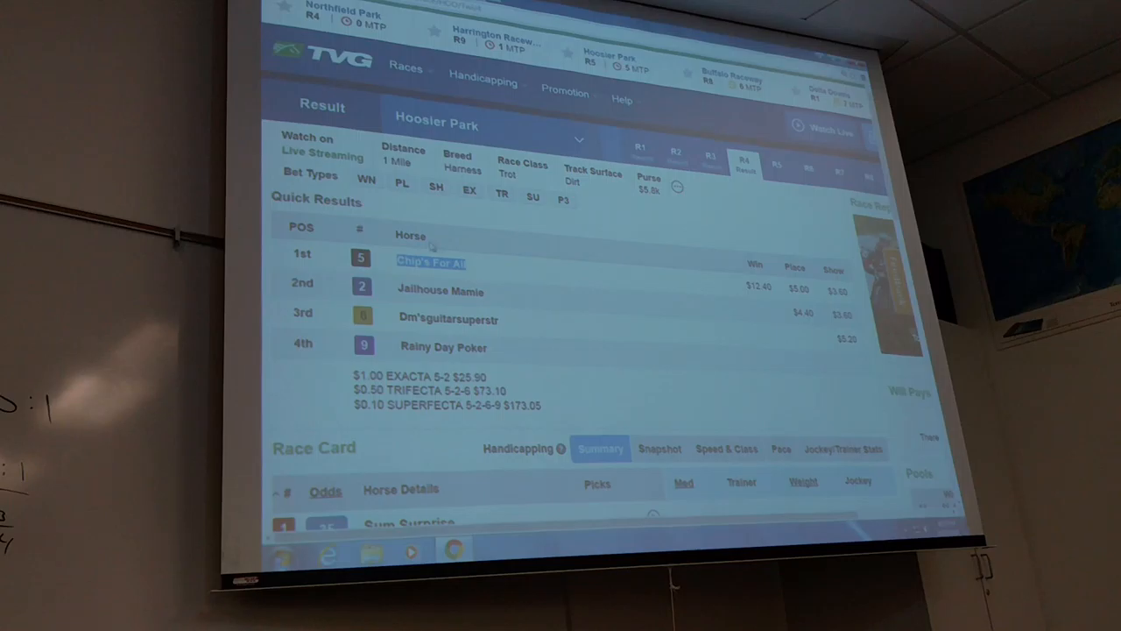
# Step: Scroll to the next race card with Bruisers Sister, Destiny Cruise, Carmen O and Colorful Sky
pyautogui.scroll(-3)
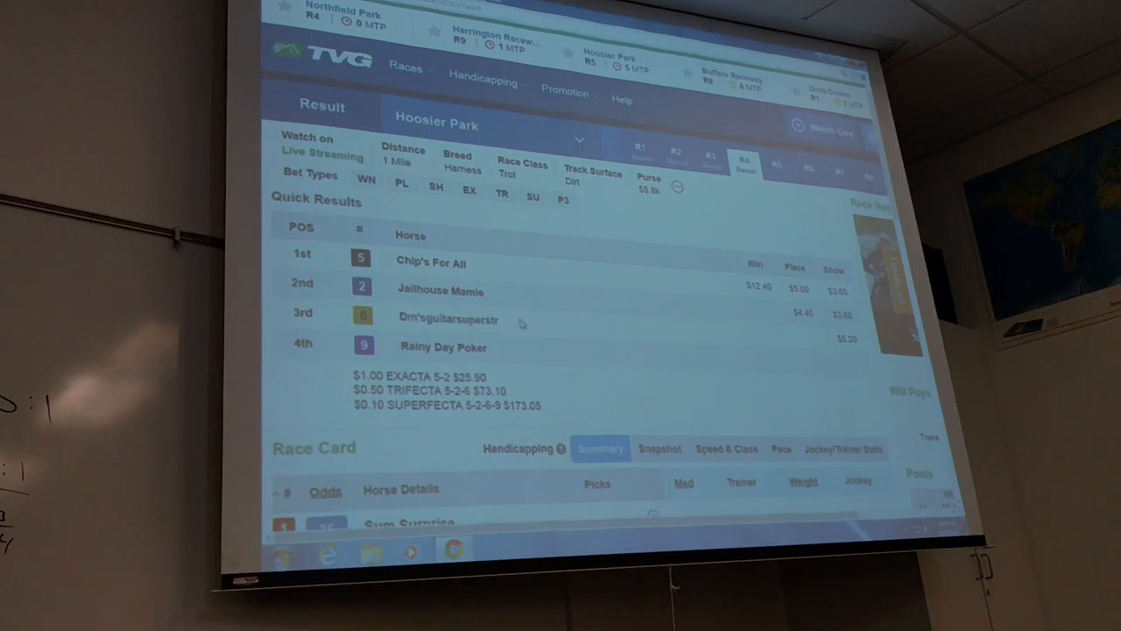
pyautogui.moveTo(522, 322)
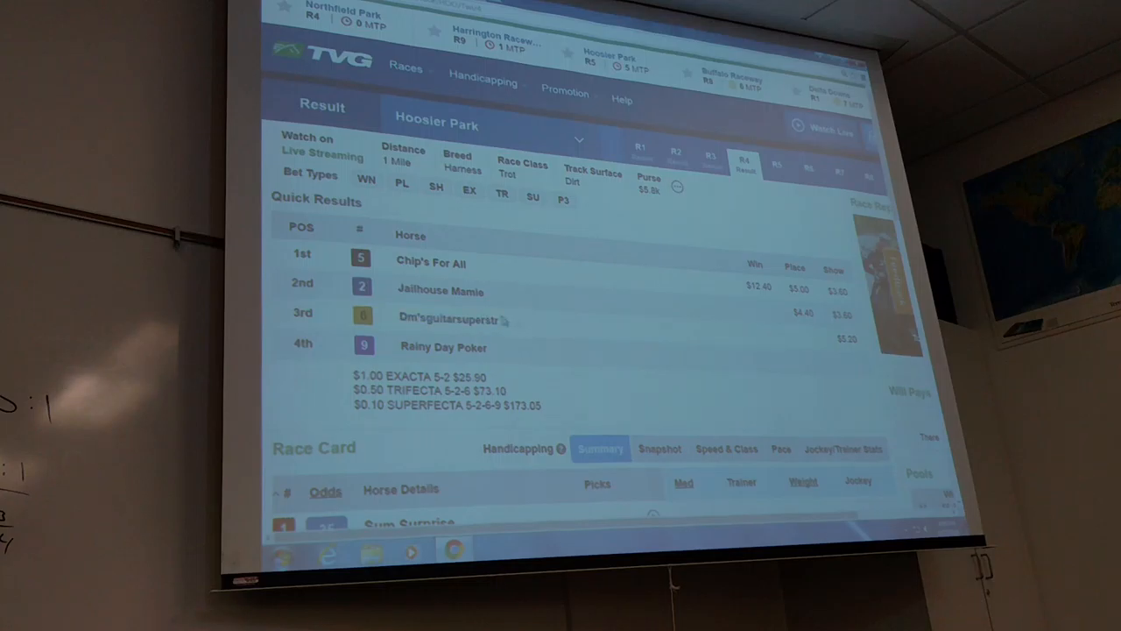
pyautogui.scroll(-3)
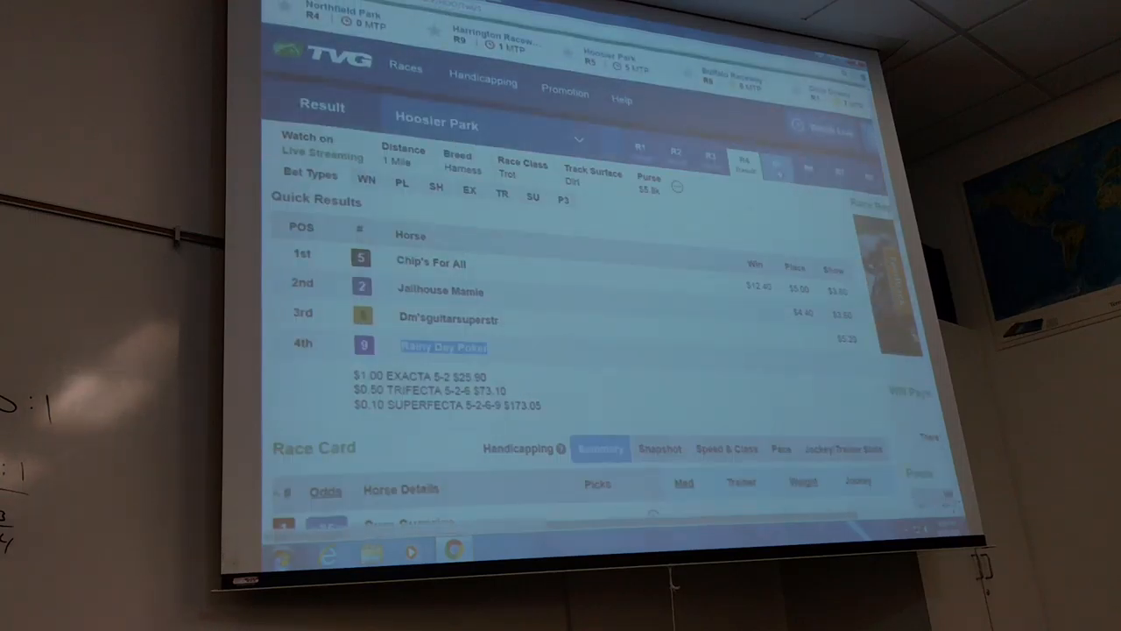
pyautogui.scroll(-3)
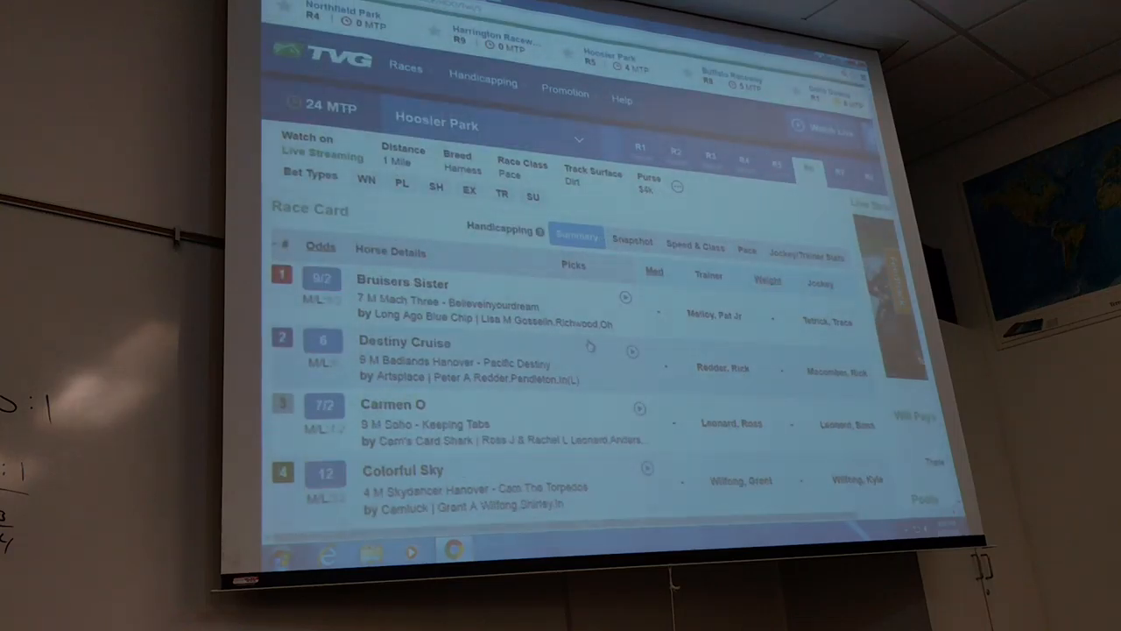
# Step: Scroll through the race 7 and 8 cards down to the full field ending at Polish Jola
pyautogui.scroll(-3)
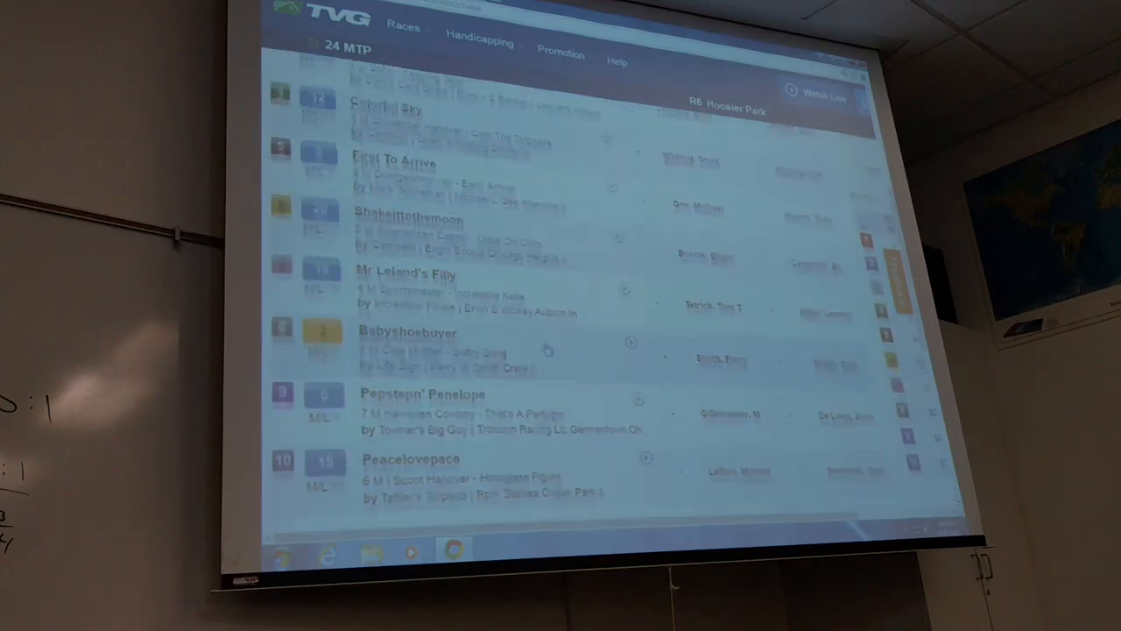
pyautogui.scroll(-3)
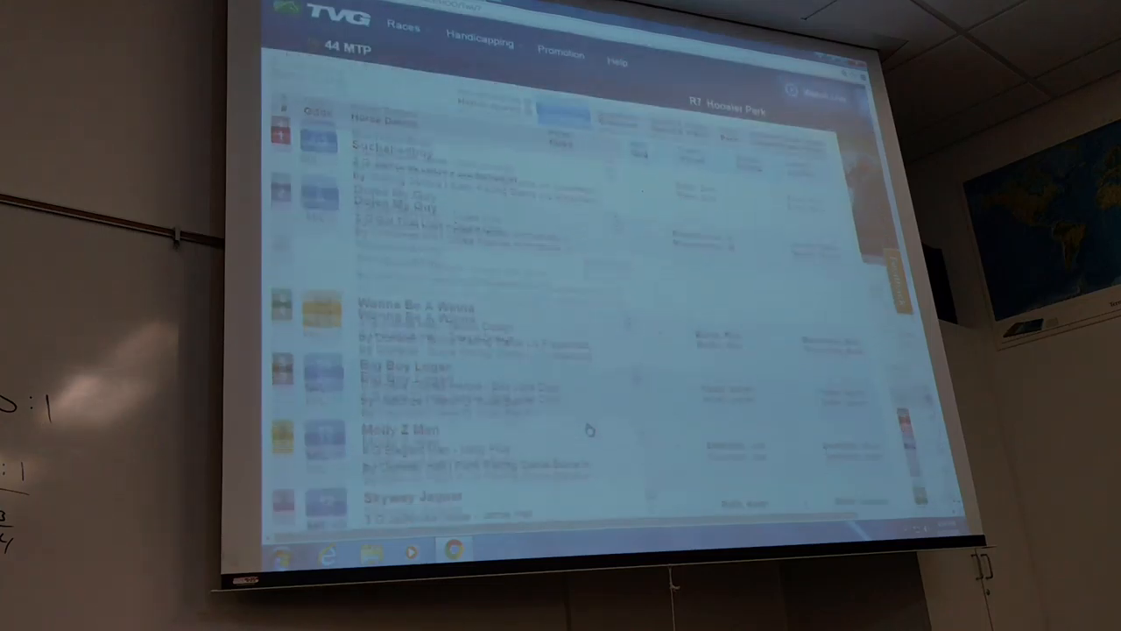
pyautogui.scroll(-3)
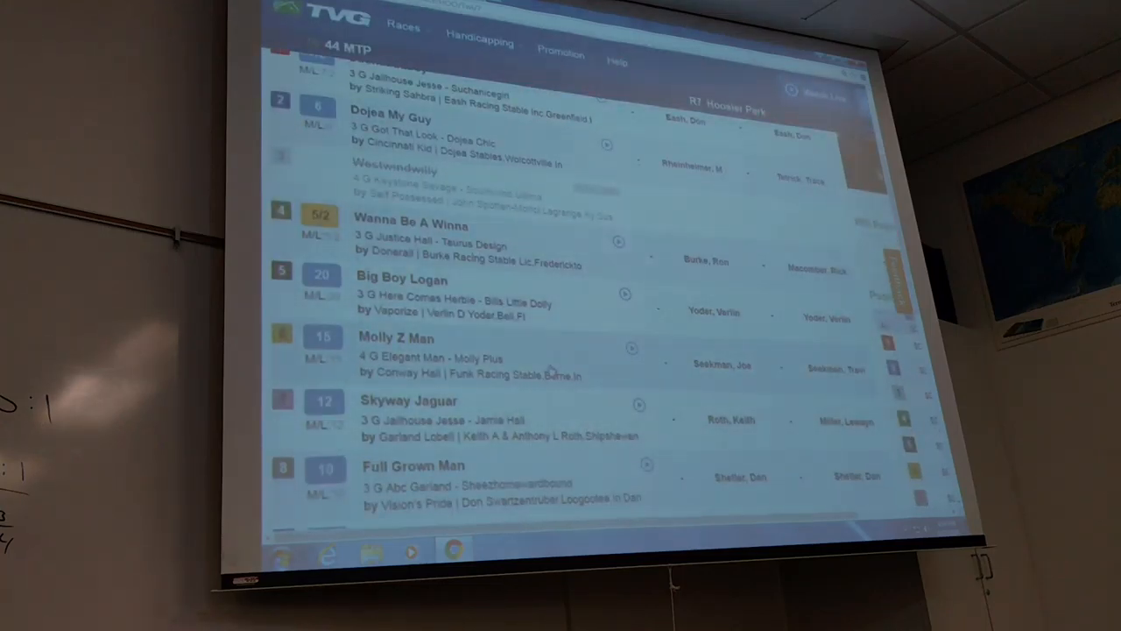
pyautogui.scroll(-3)
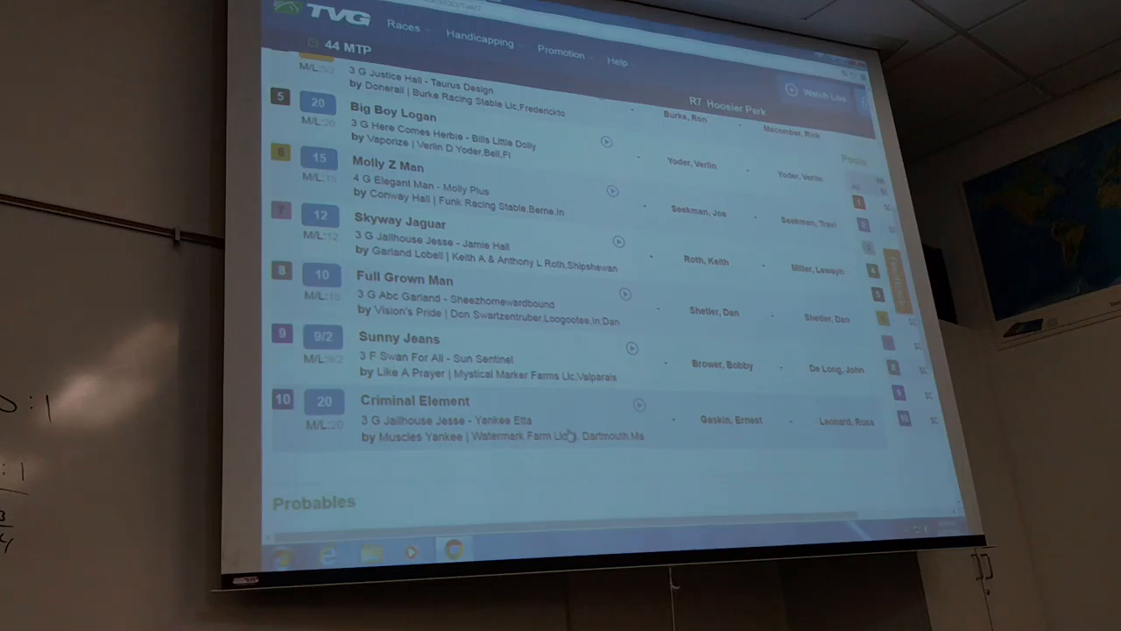
pyautogui.scroll(-3)
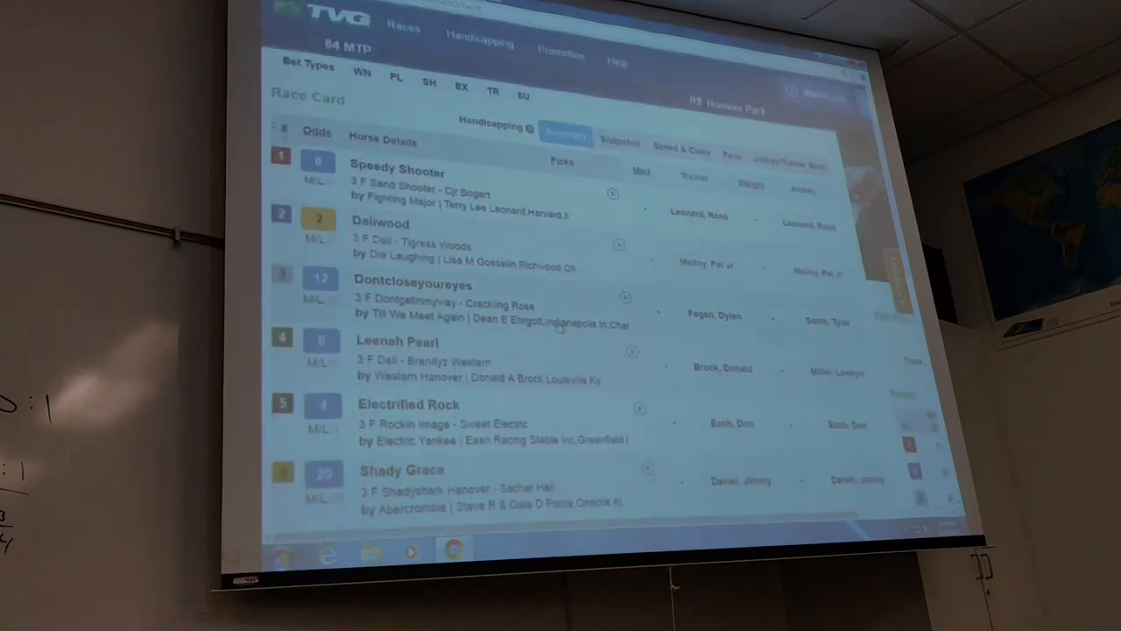
pyautogui.scroll(-3)
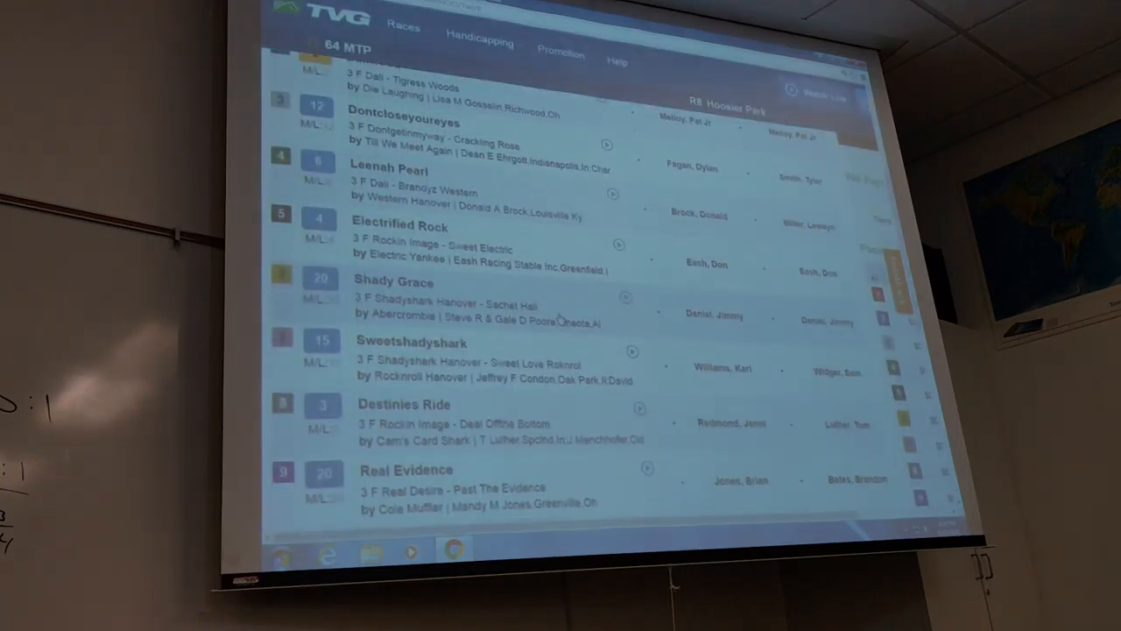
pyautogui.scroll(-3)
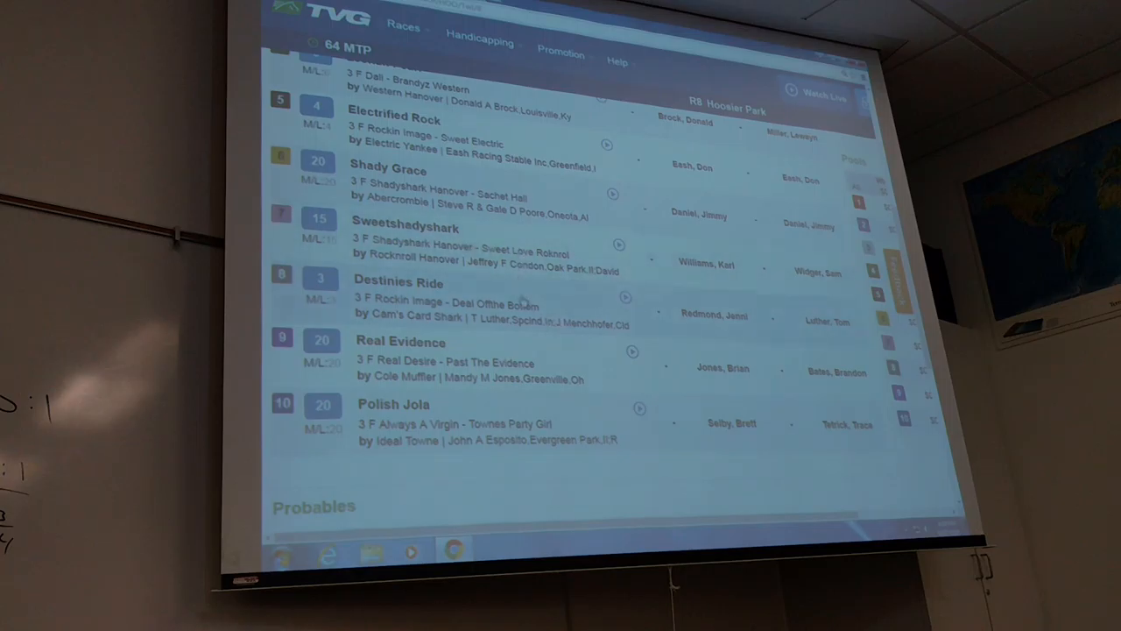
pyautogui.moveTo(575, 477)
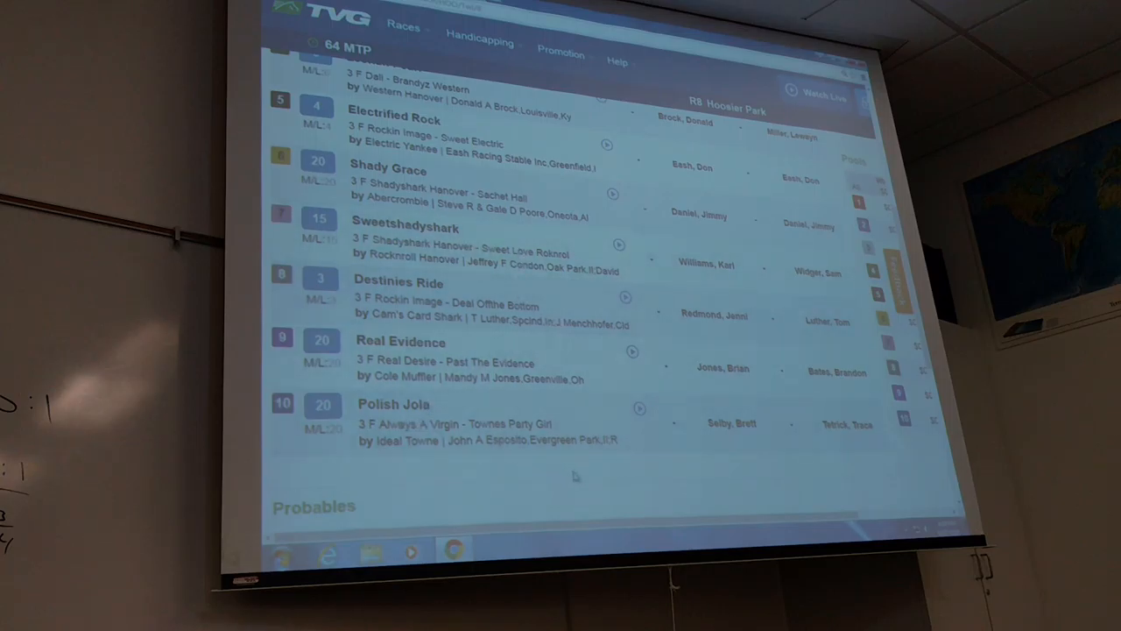